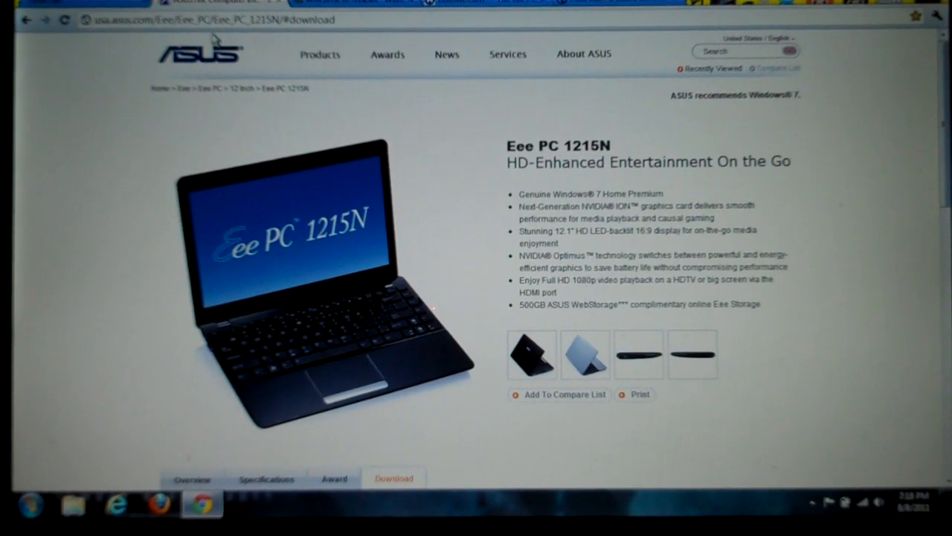
Choose Windows 7 32bit as the OS for the Eee PC 1215N downloads list.
scroll(down, 3)
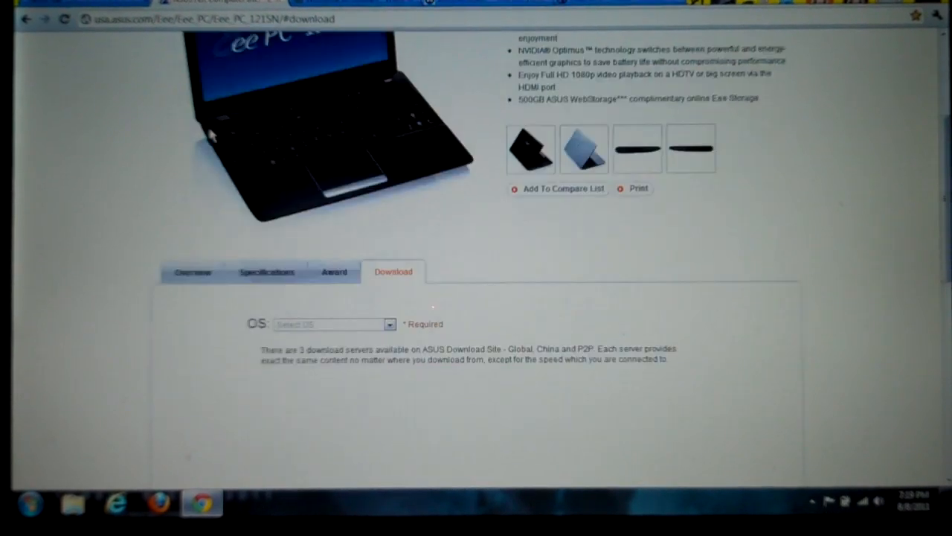
click(333, 323)
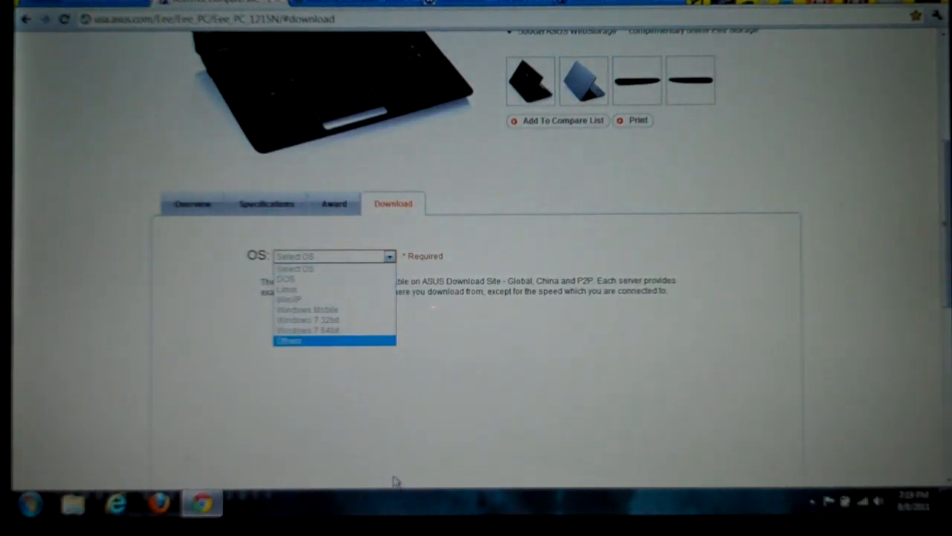
mouse_move(290, 399)
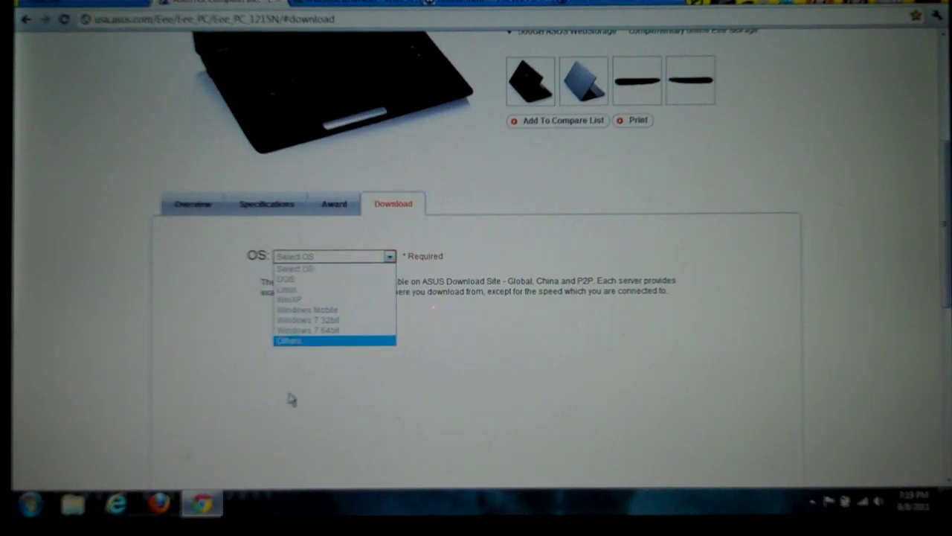
mouse_move(320, 320)
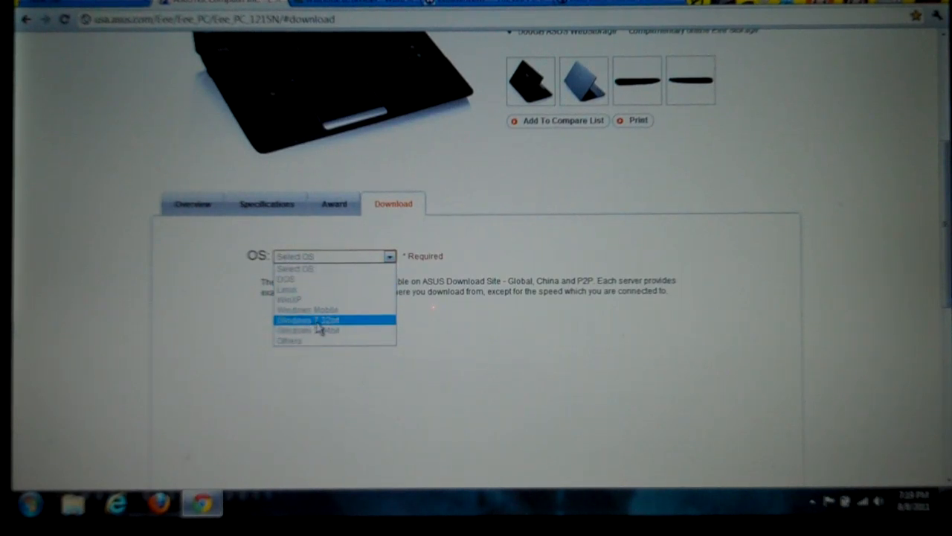
click(307, 320)
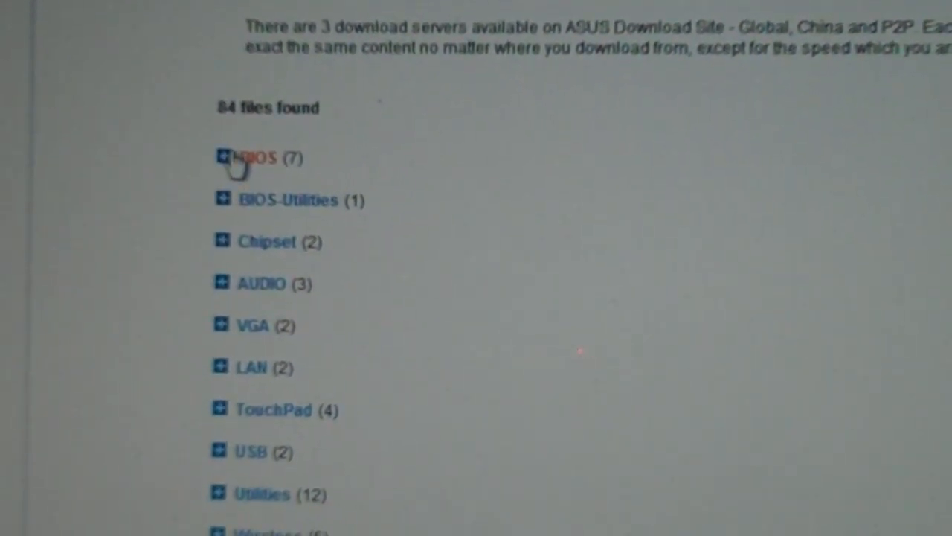
Expand the BIOS (7) category and review the listed versions from 0902 down.
click(220, 157)
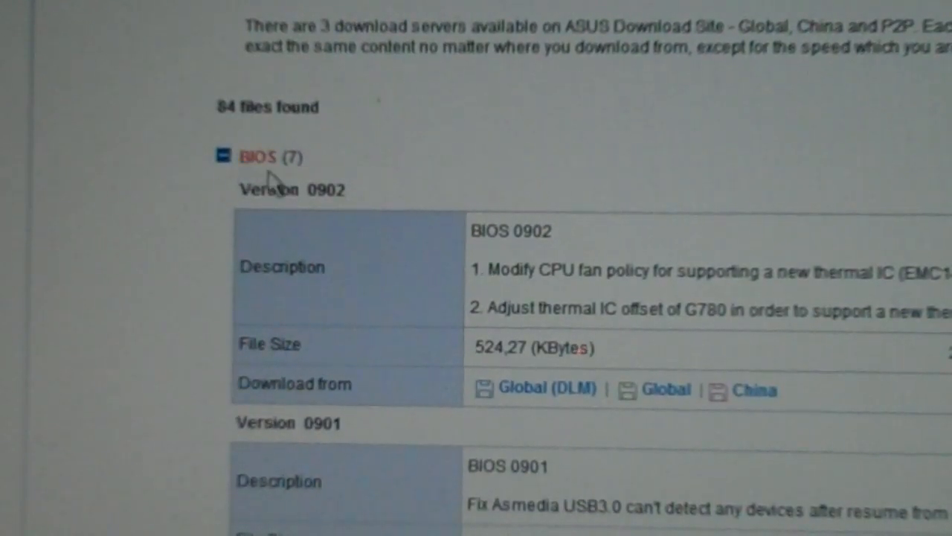
mouse_move(327, 200)
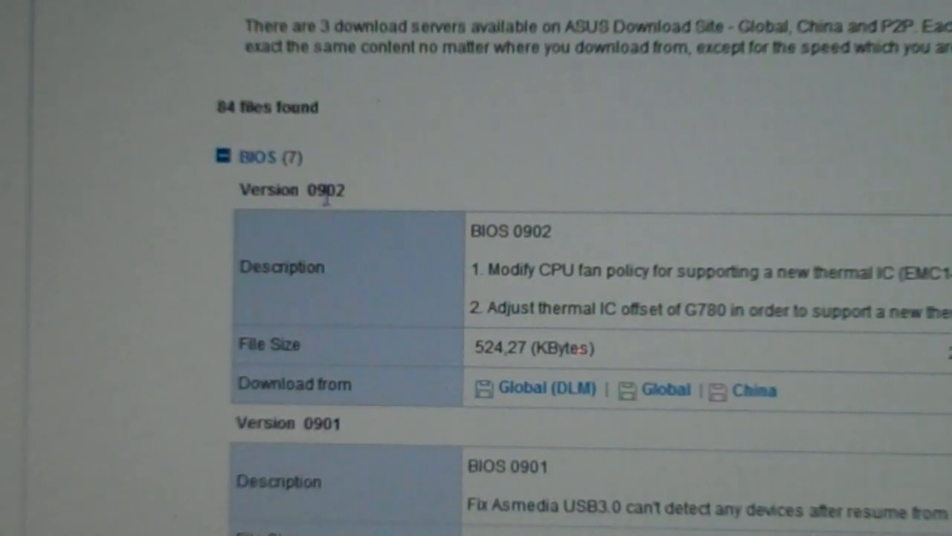
mouse_move(398, 209)
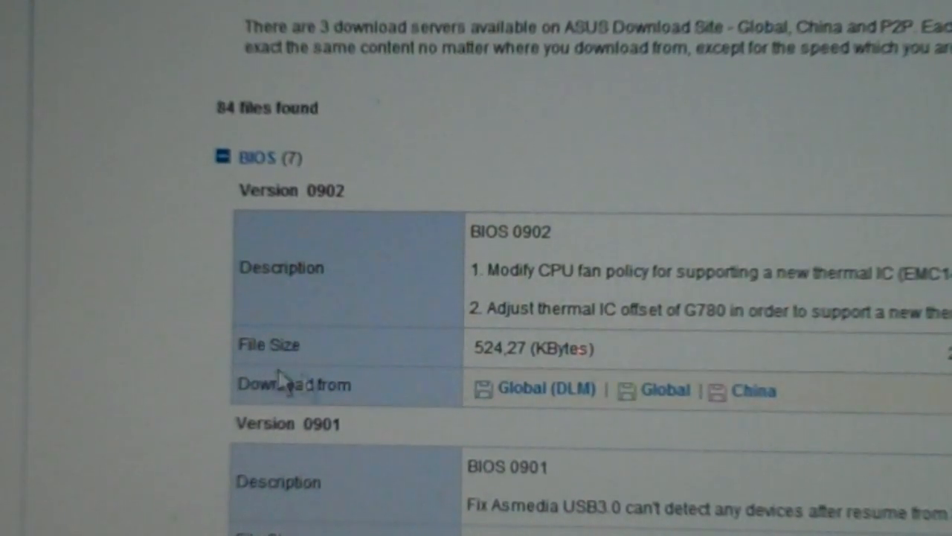
mouse_move(264, 227)
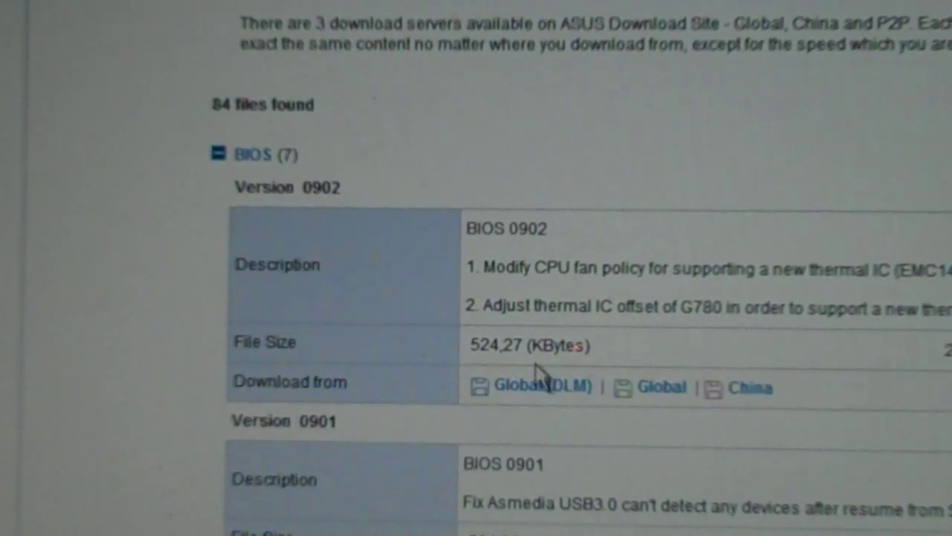
mouse_move(833, 484)
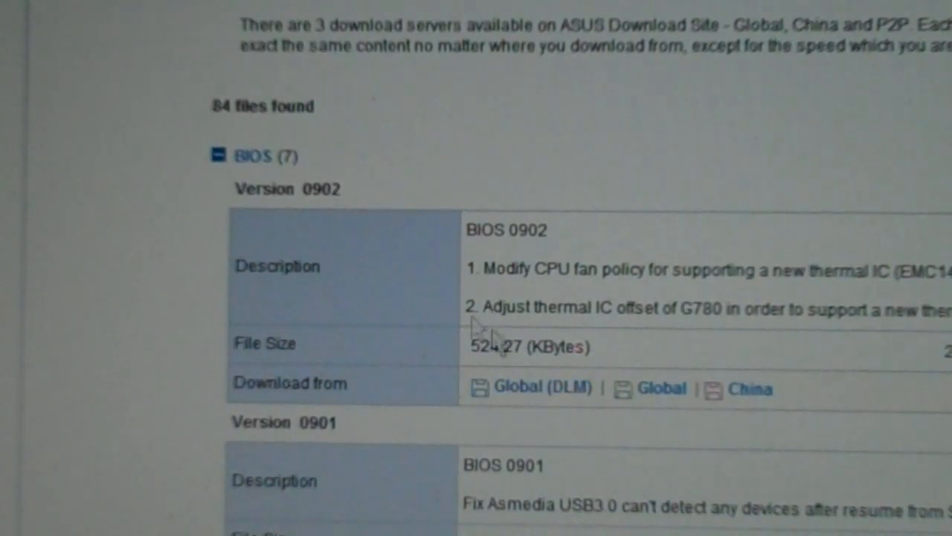
scroll(down, 3)
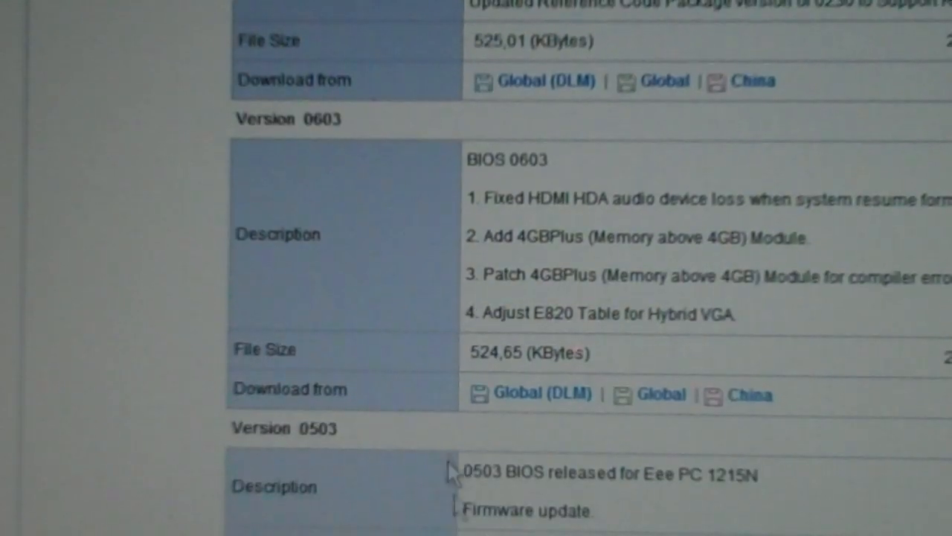
scroll(up, 3)
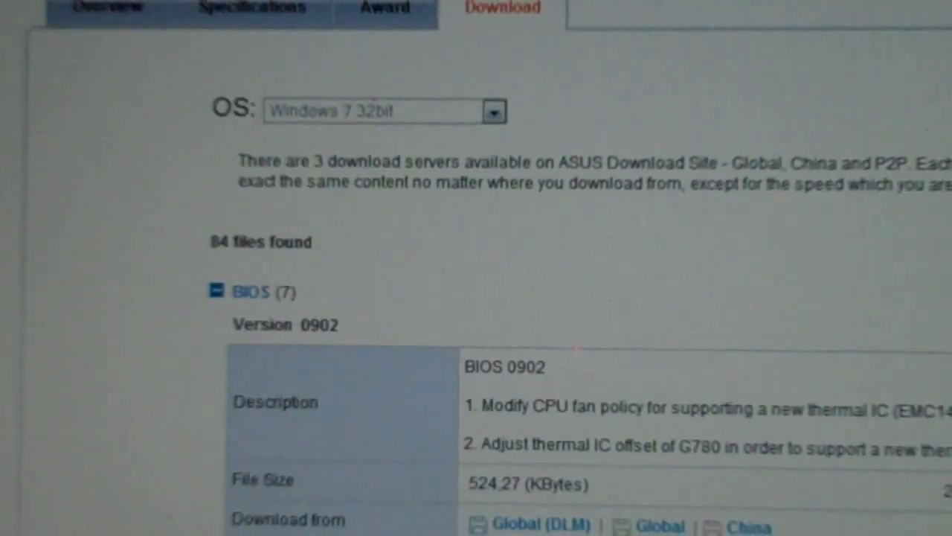
mouse_move(662, 324)
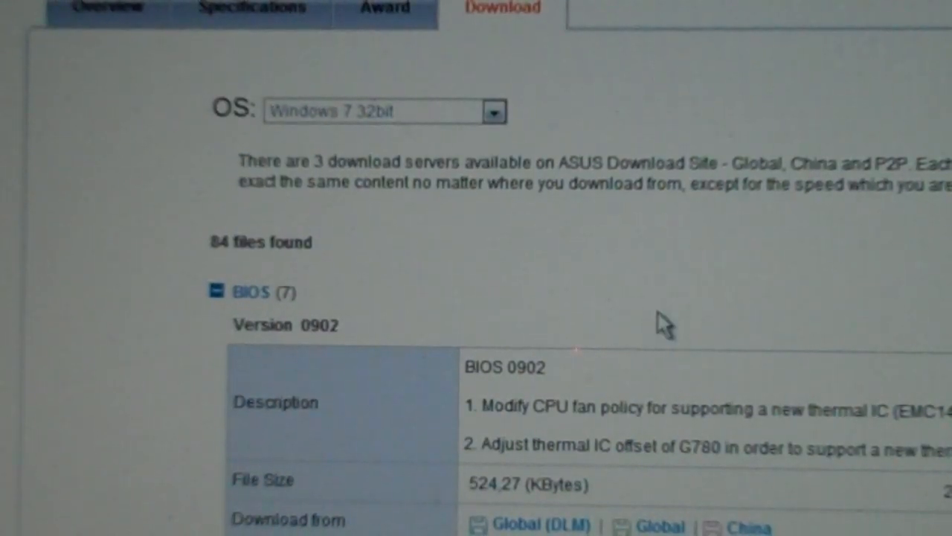
mouse_move(454, 343)
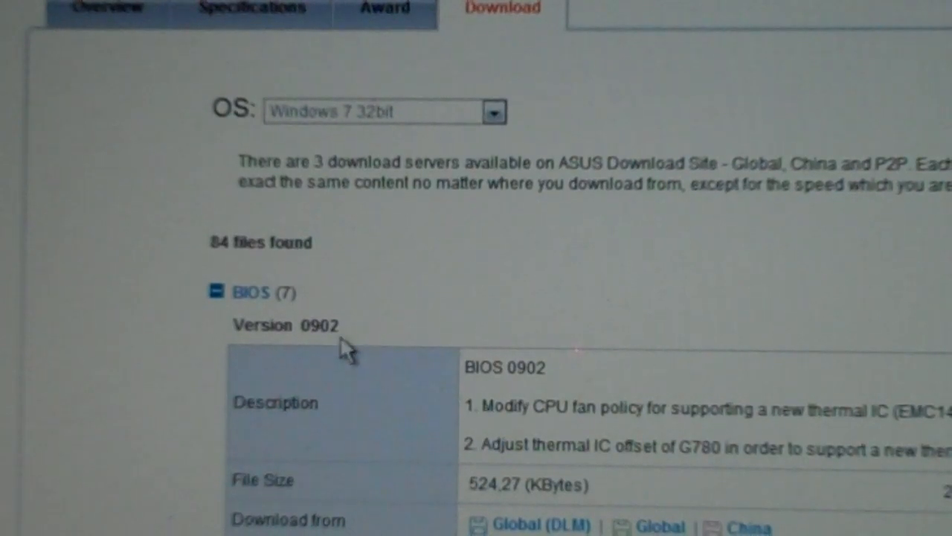
scroll(down, 3)
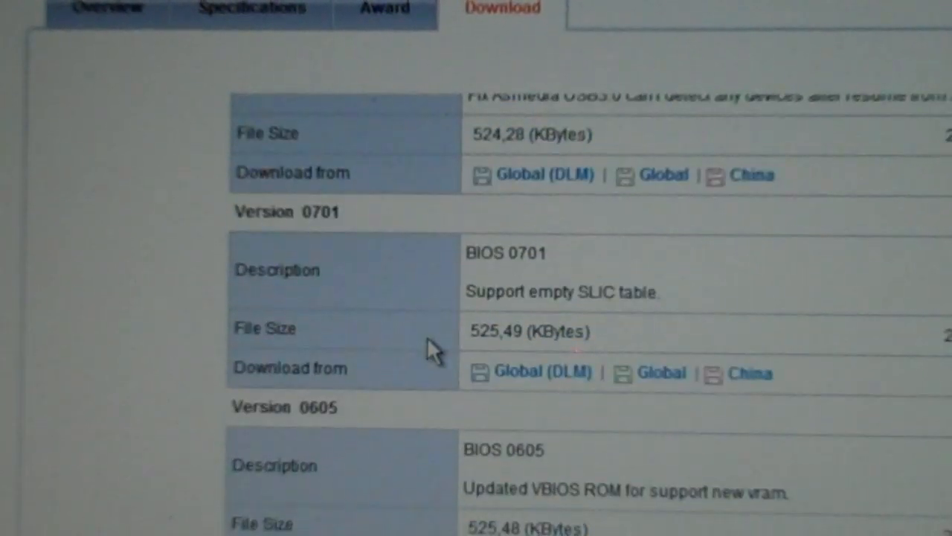
scroll(down, 3)
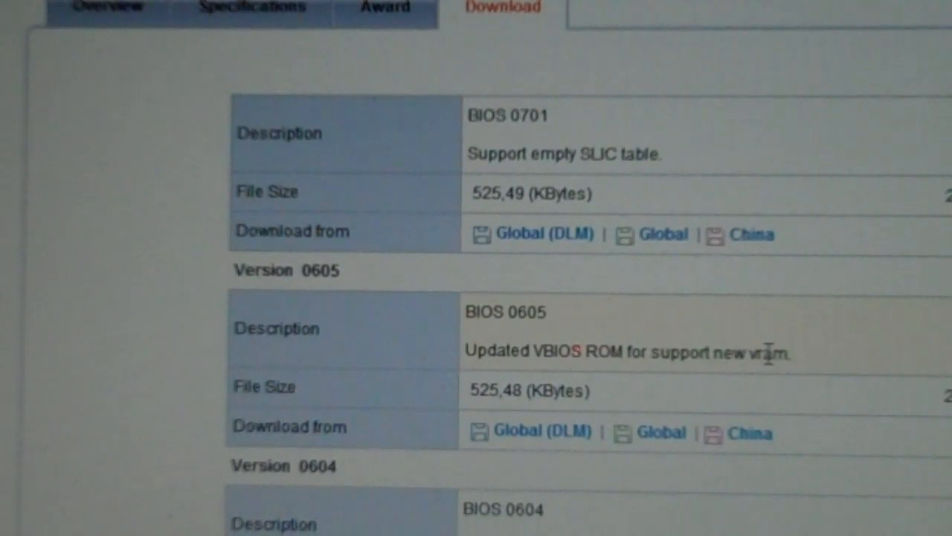
mouse_move(773, 405)
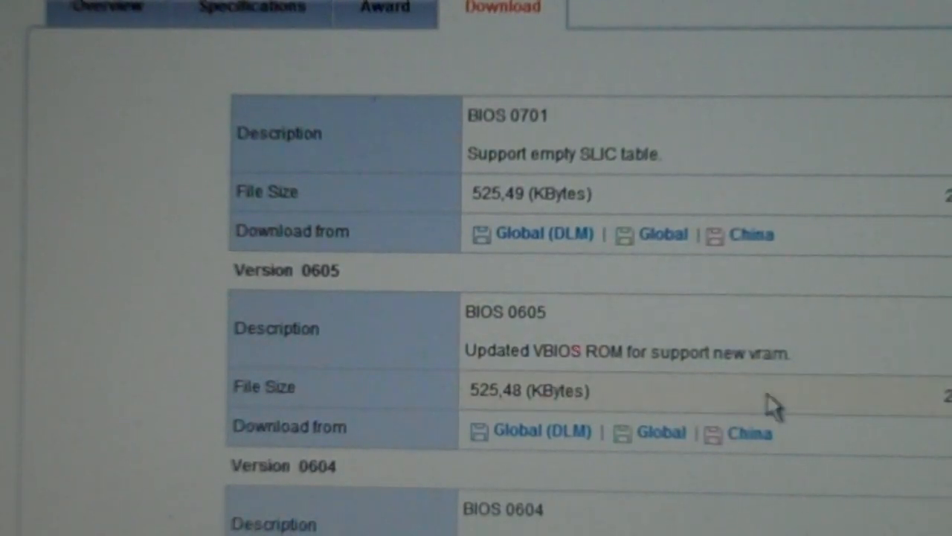
scroll(up, 3)
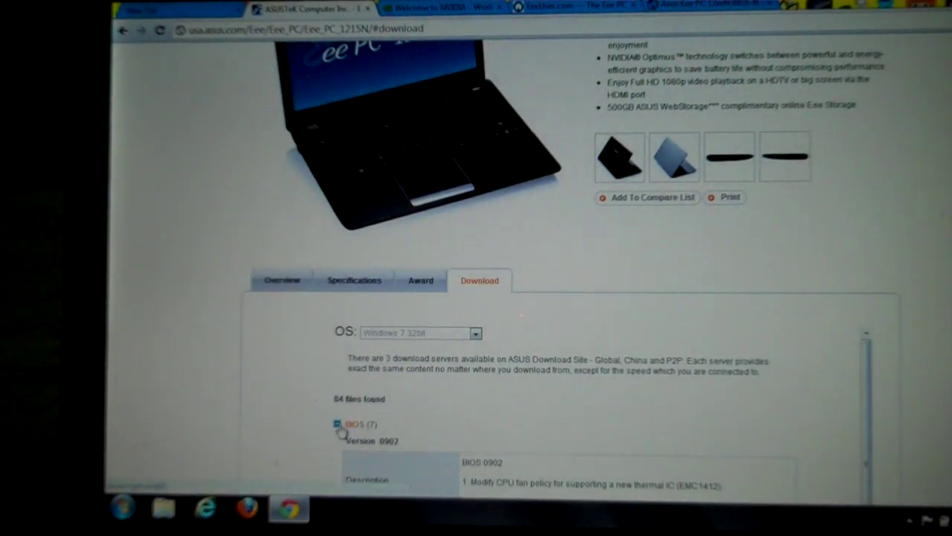
Switch to the NVIDIA site and go to its standard Download Drivers page.
click(336, 424)
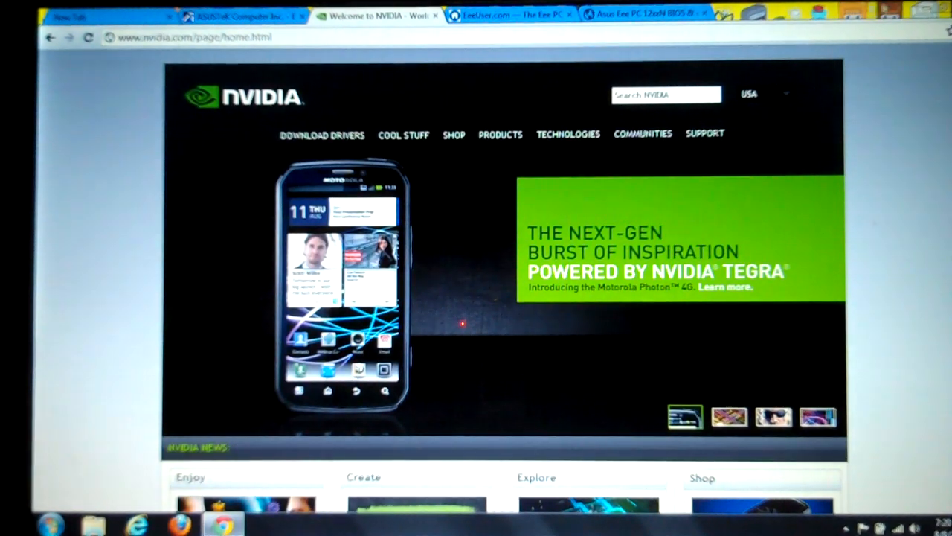
click(322, 135)
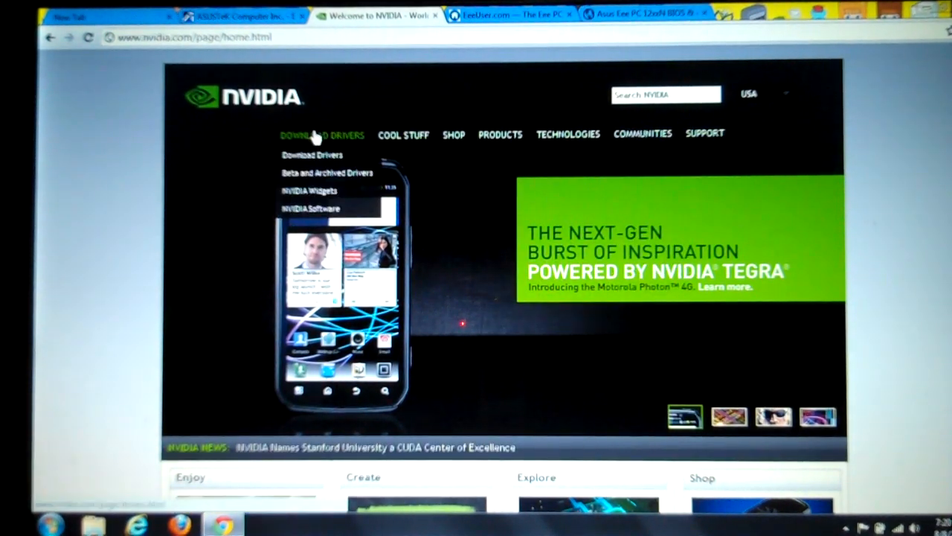
mouse_move(333, 142)
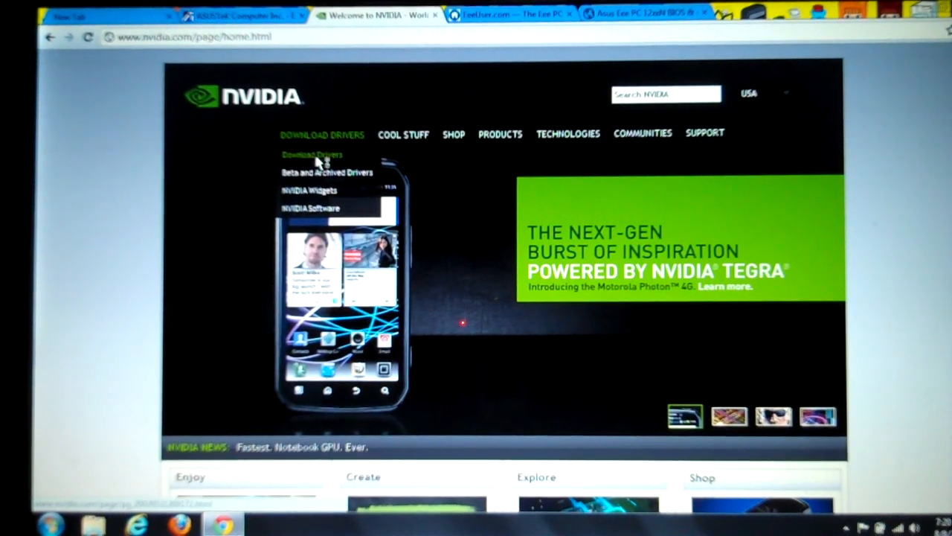
click(313, 154)
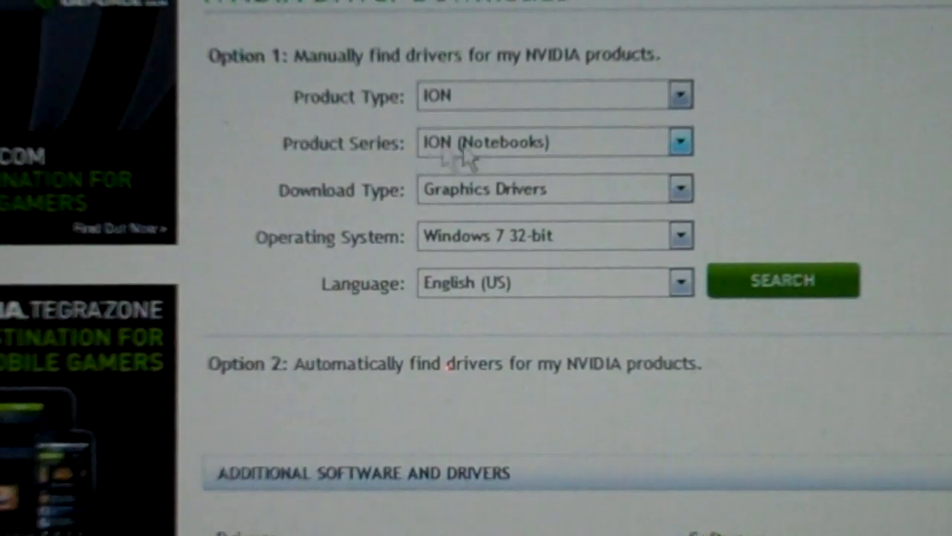
mouse_move(617, 156)
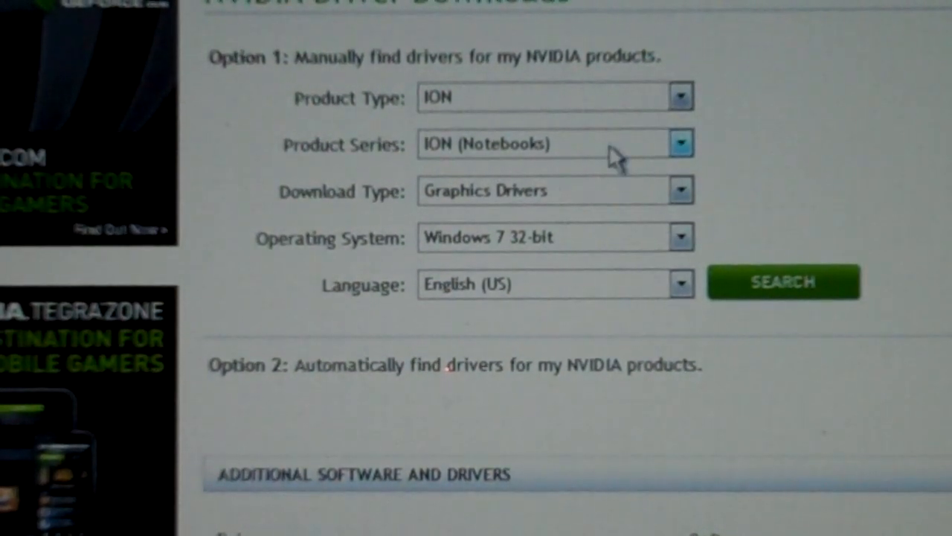
mouse_move(256, 256)
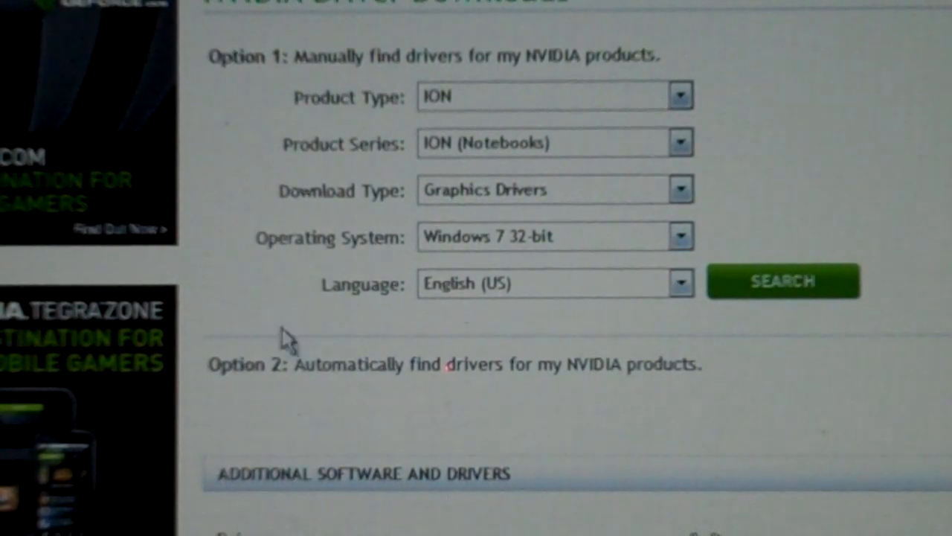
mouse_move(550, 342)
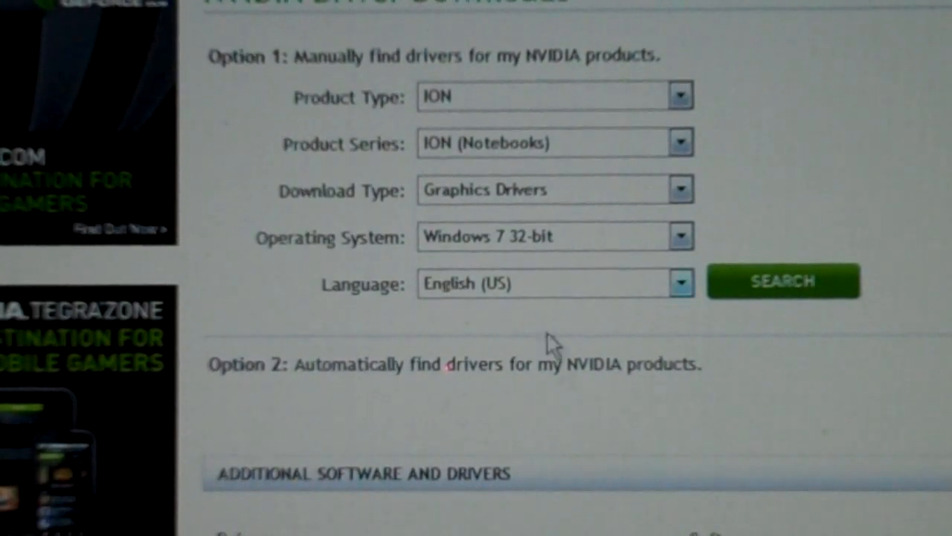
mouse_move(707, 361)
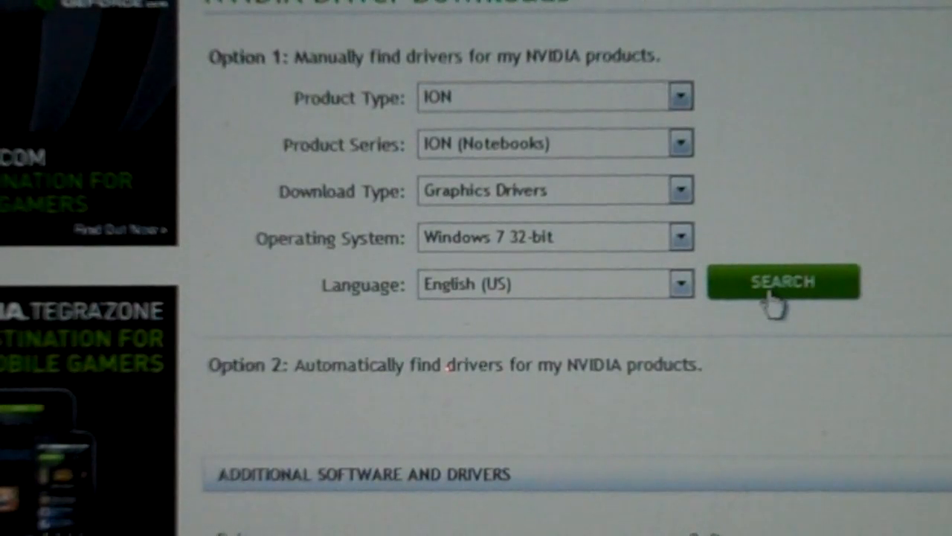
Submit the ION (Notebooks) graphics driver search for Windows 7 32-bit, English (US).
click(782, 281)
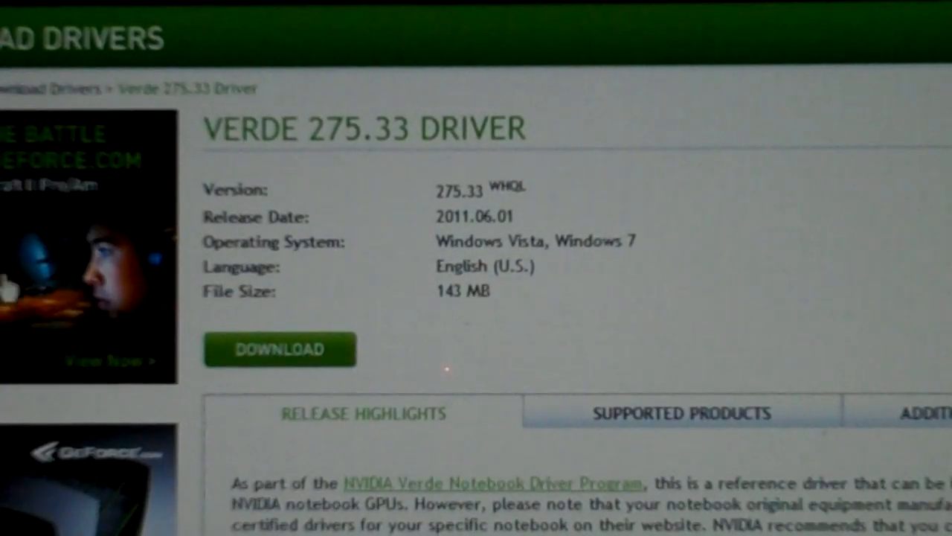
Review the Verde 275.33 WHQL driver details and release highlights.
scroll(down, 3)
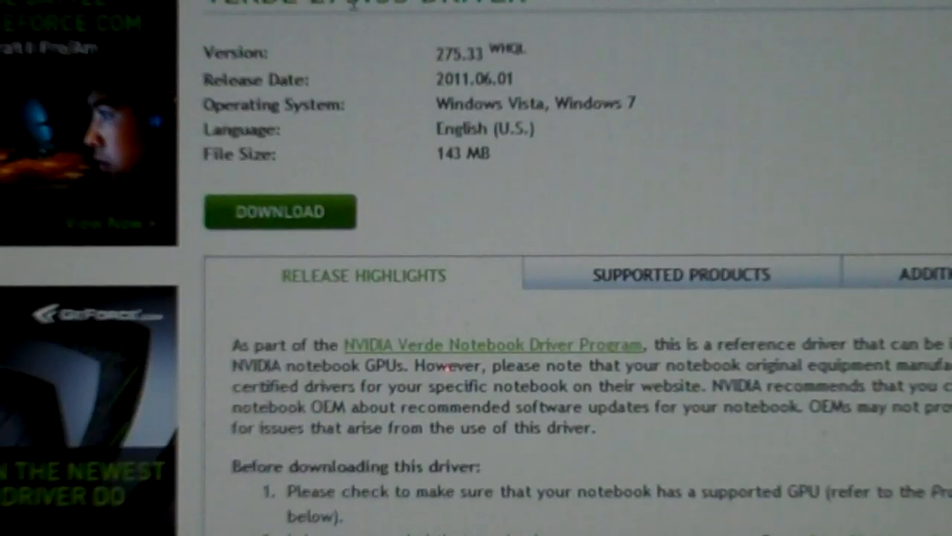
scroll(up, 3)
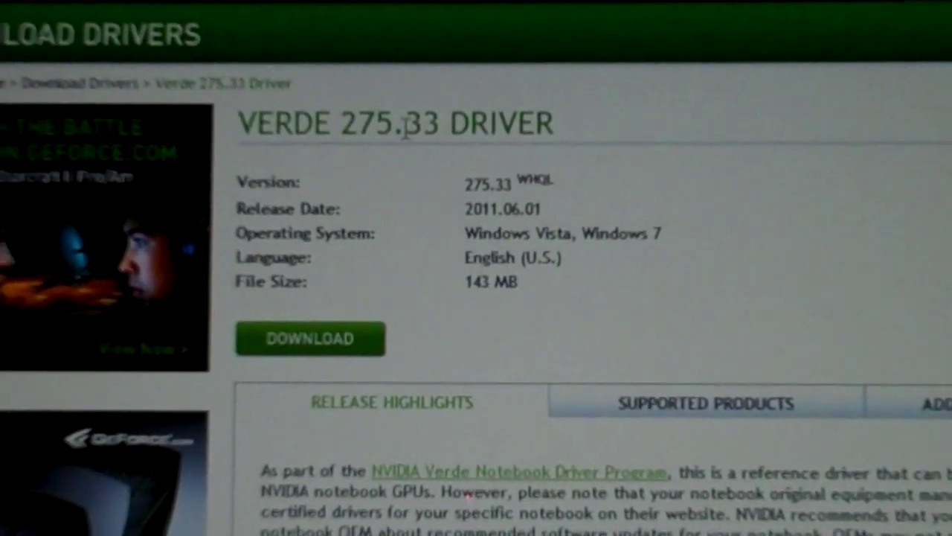
scroll(down, 3)
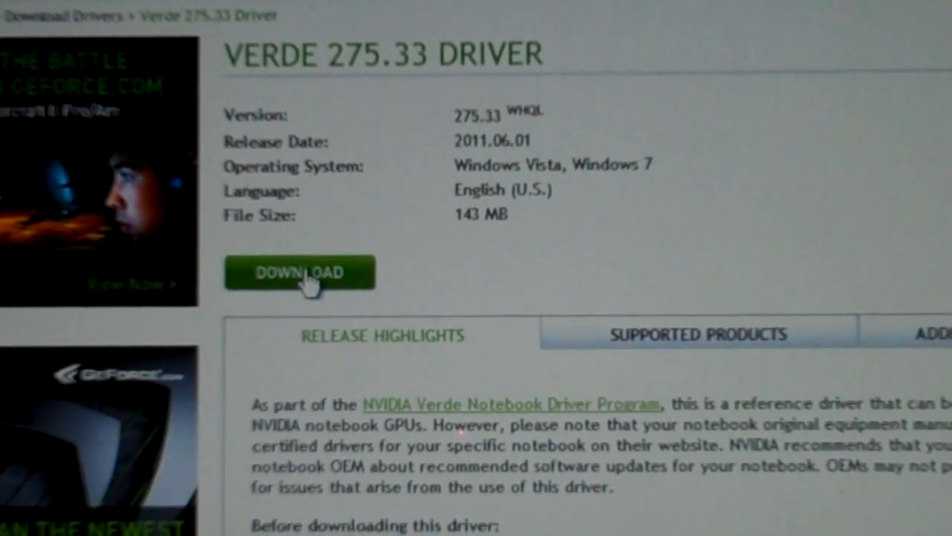
scroll(down, 3)
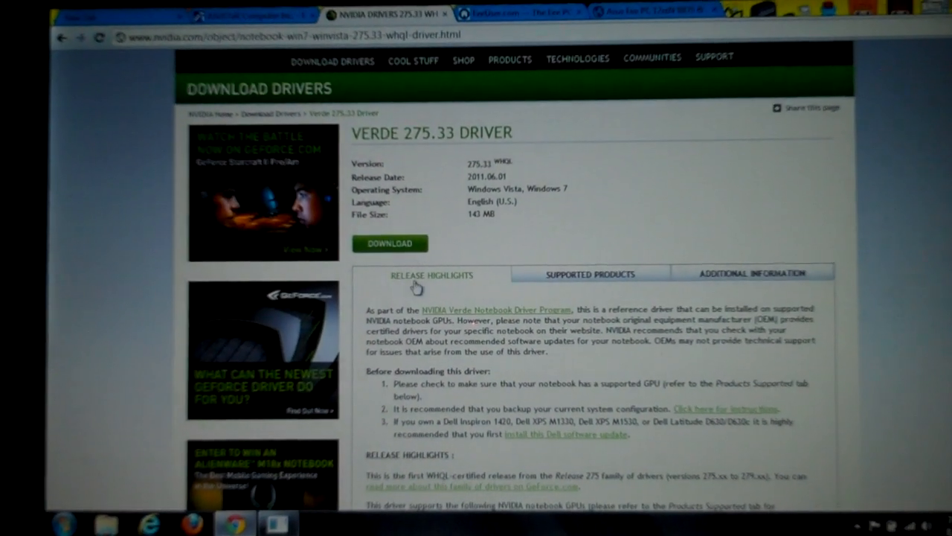
mouse_move(506, 13)
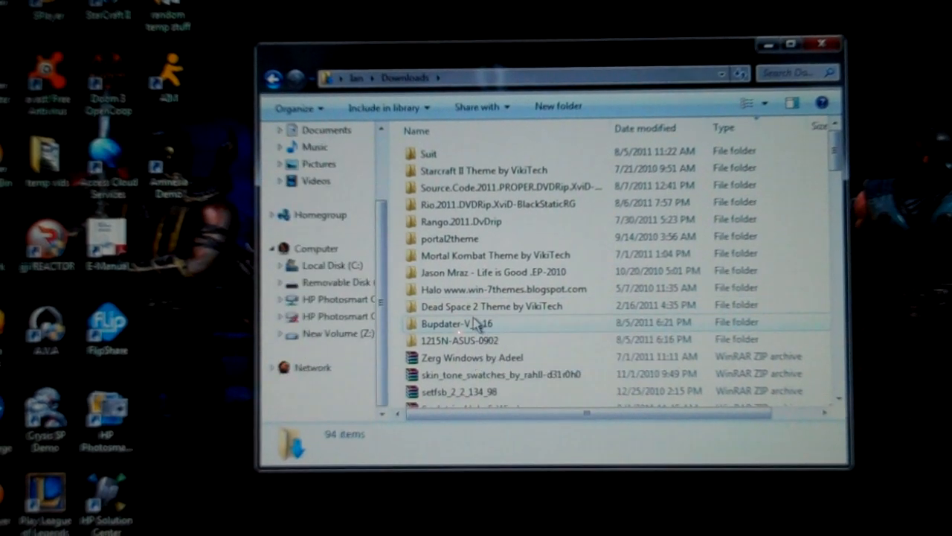
Open the 1215N-ASUS-0902 folder in Downloads holding the BIOS ROM file.
scroll(down, 3)
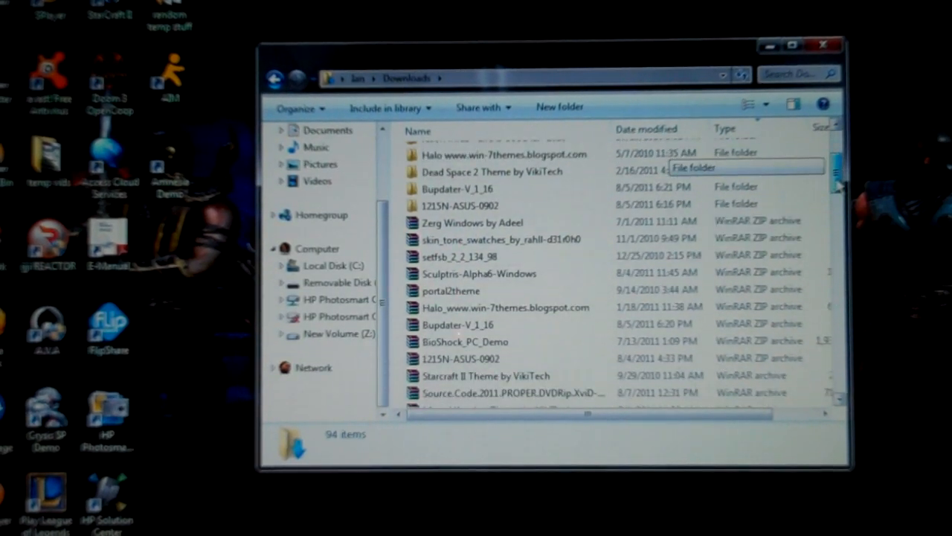
click(459, 204)
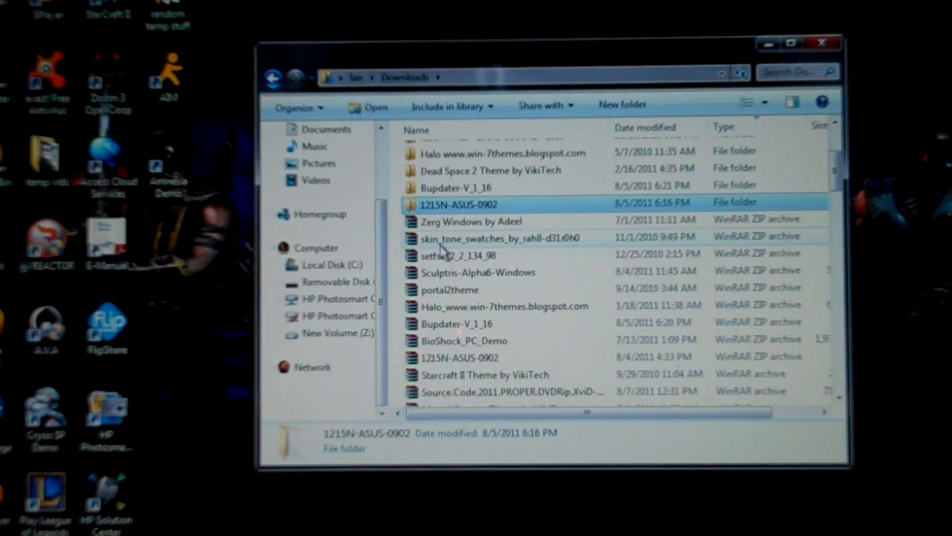
scroll(down, 3)
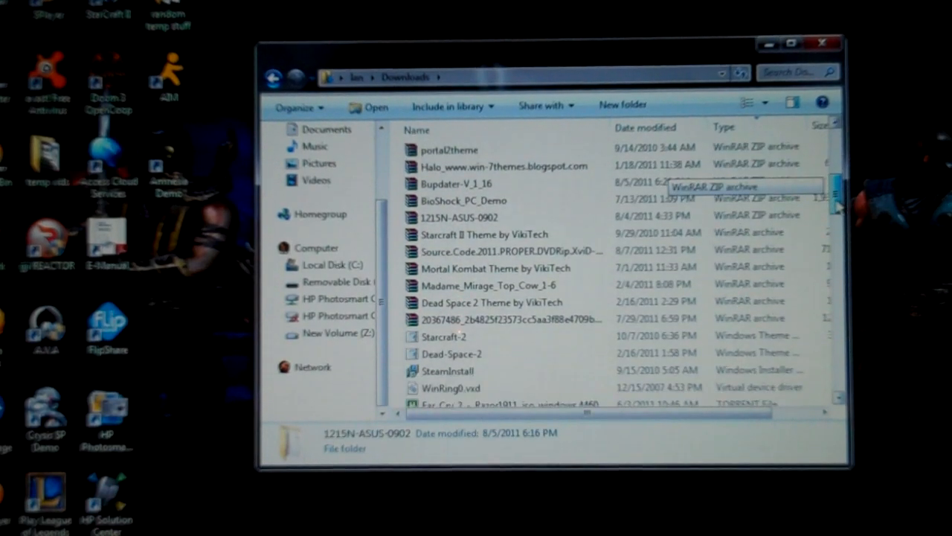
scroll(up, 3)
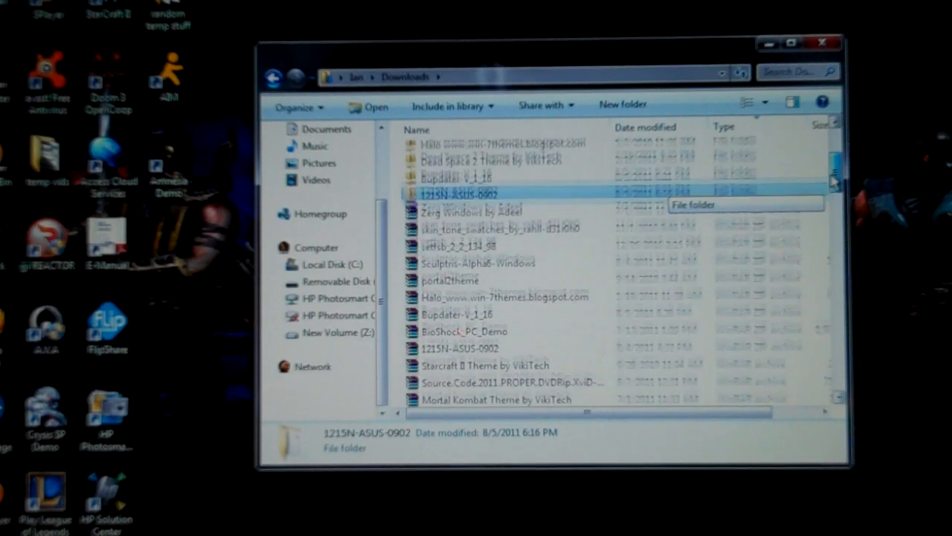
double_click(459, 192)
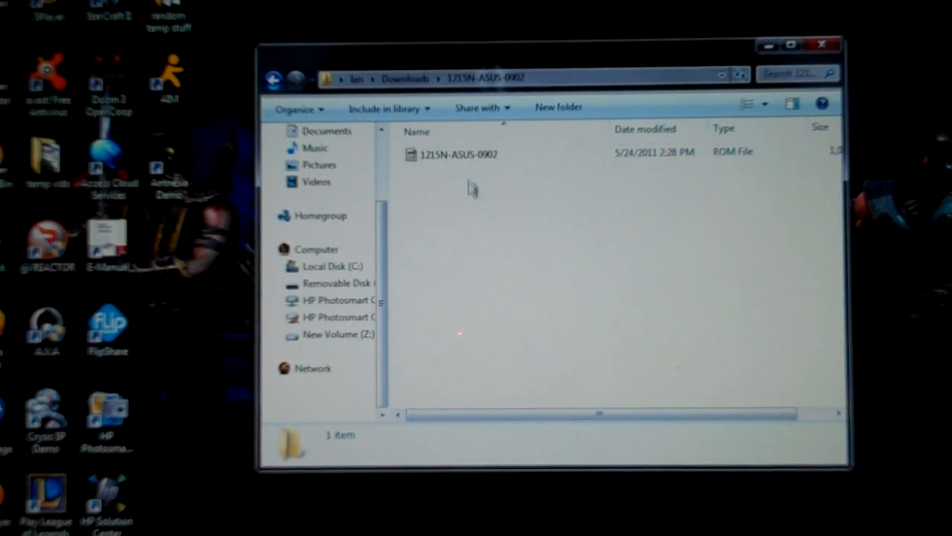
Select the 1215N-ASUS-0902 ROM file and return to the Downloads folder.
click(458, 152)
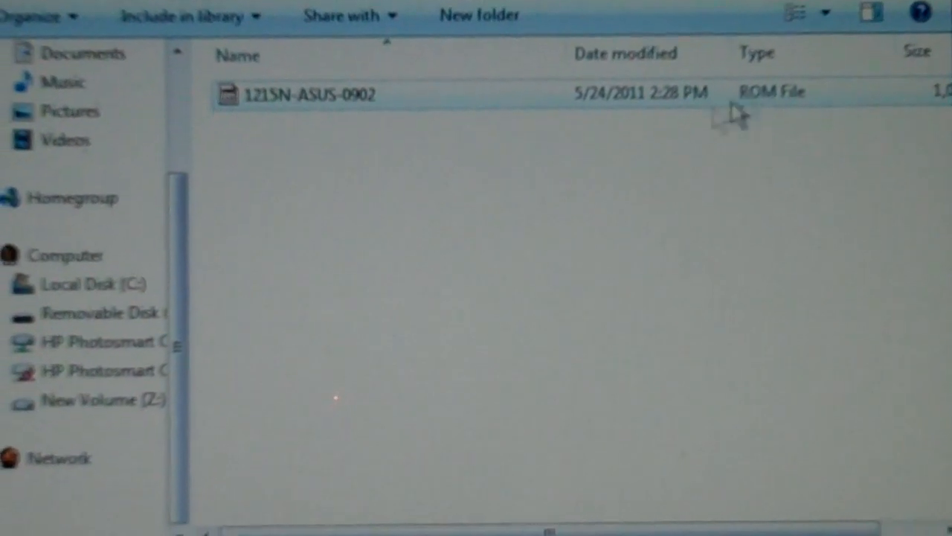
double_click(311, 93)
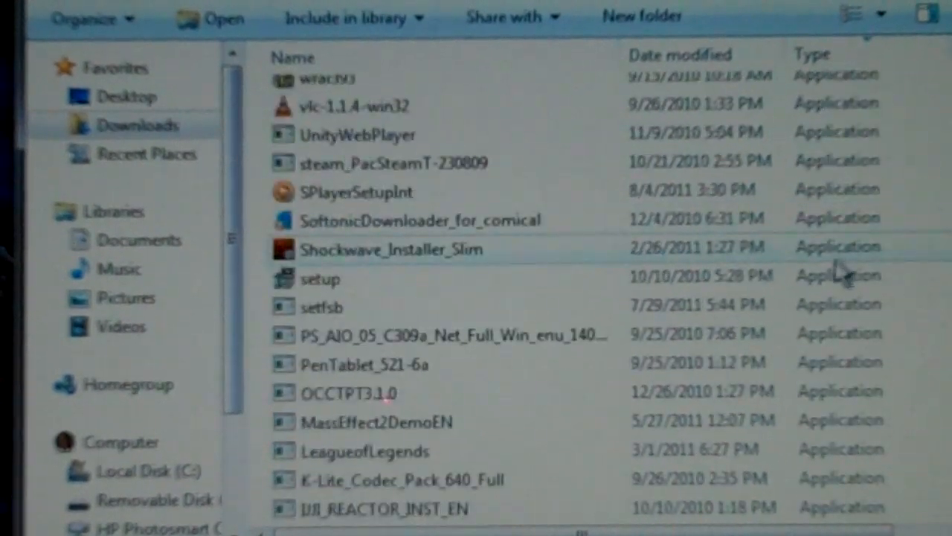
Locate the 143 MB 275.33-notebook-win7-winvista installer in Downloads.
scroll(down, 3)
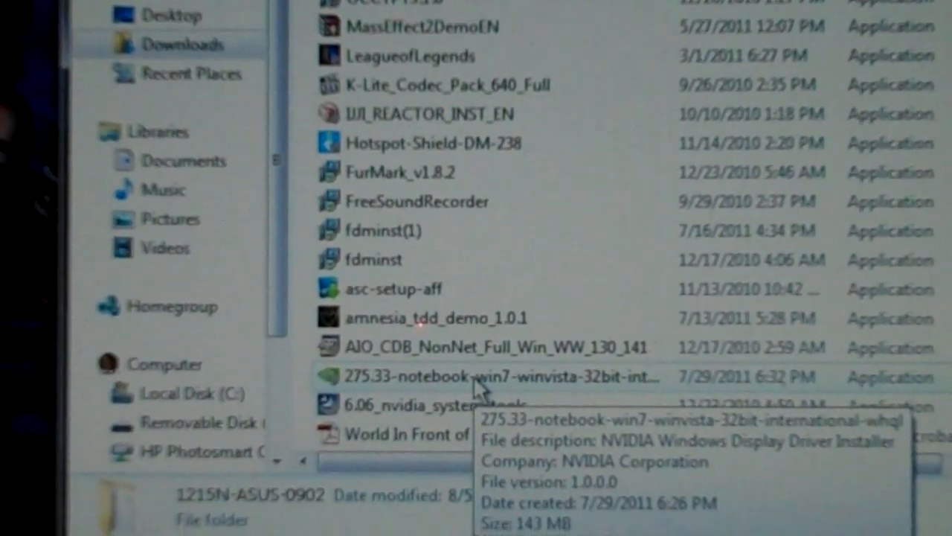
scroll(up, 3)
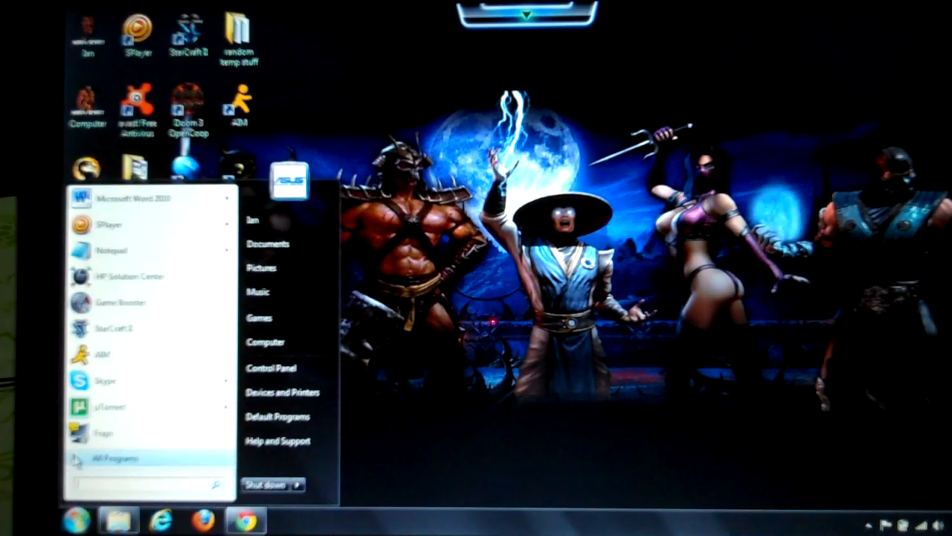
Launch ASUSUpdate for Eee PC from the Start menu's ASUS program group.
click(115, 458)
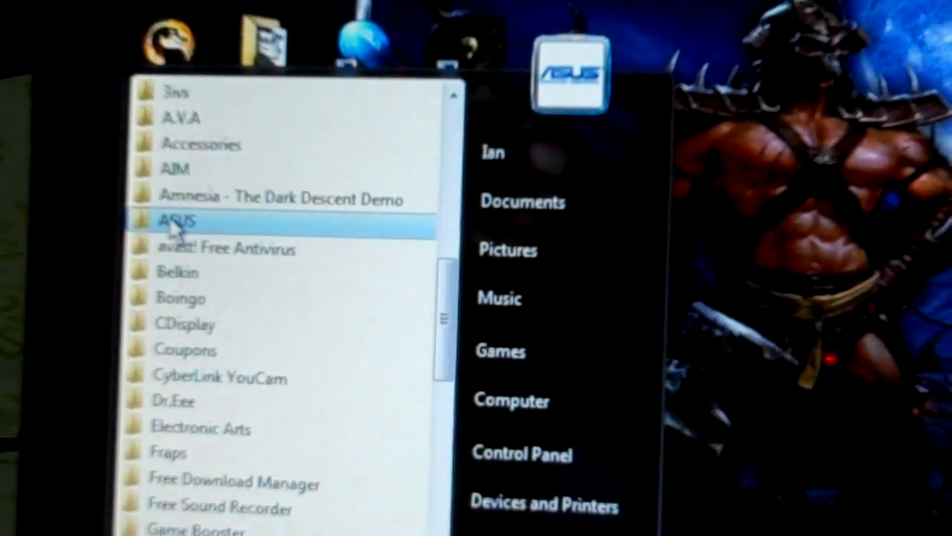
mouse_move(290, 246)
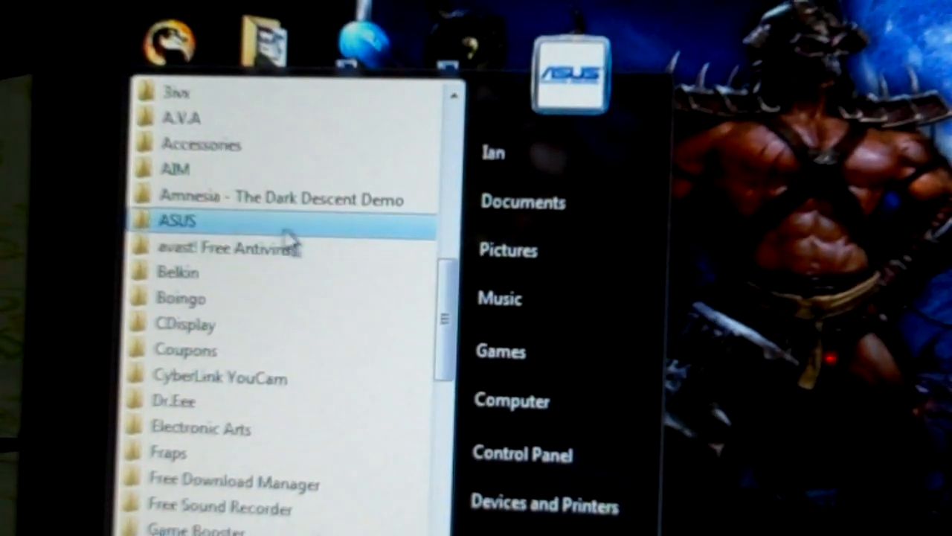
click(177, 221)
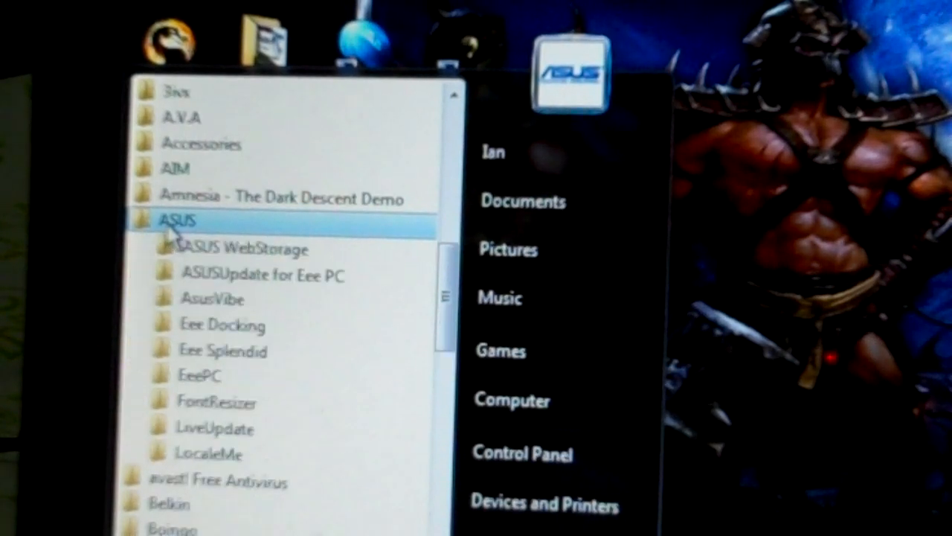
mouse_move(212, 299)
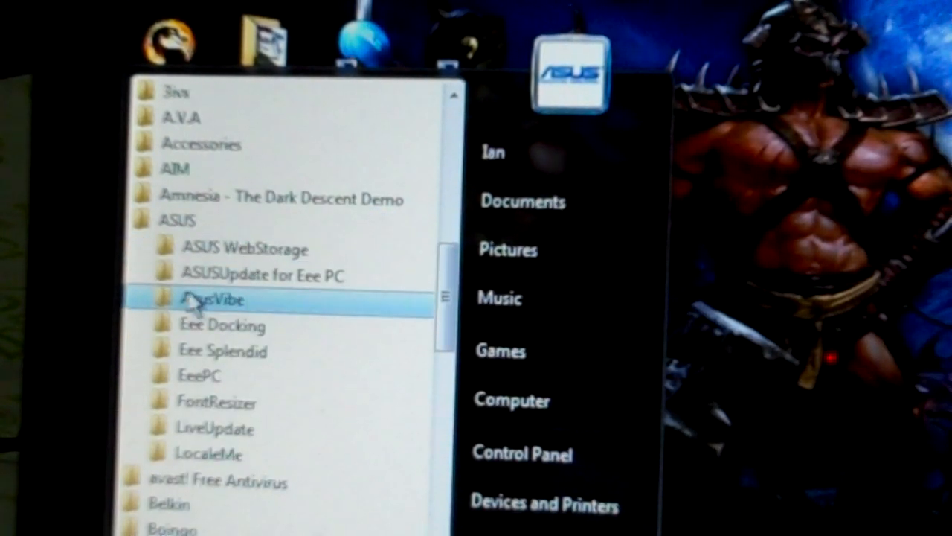
mouse_move(320, 274)
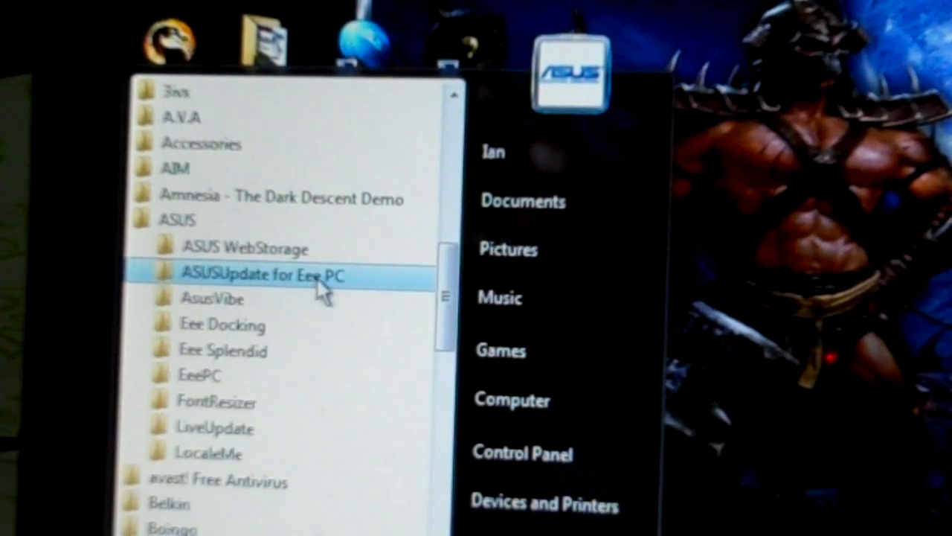
click(265, 275)
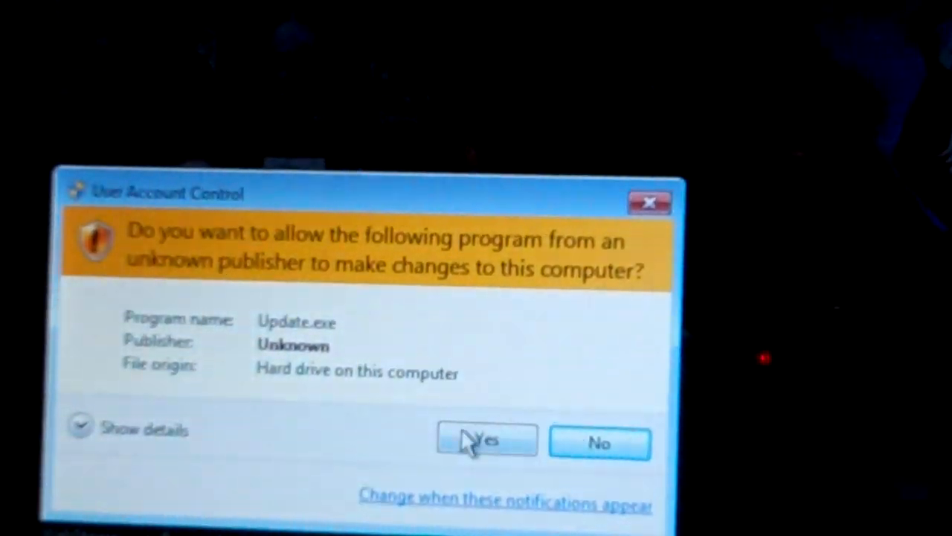
Allow Update.exe to run and show the BIOS update method list.
click(487, 440)
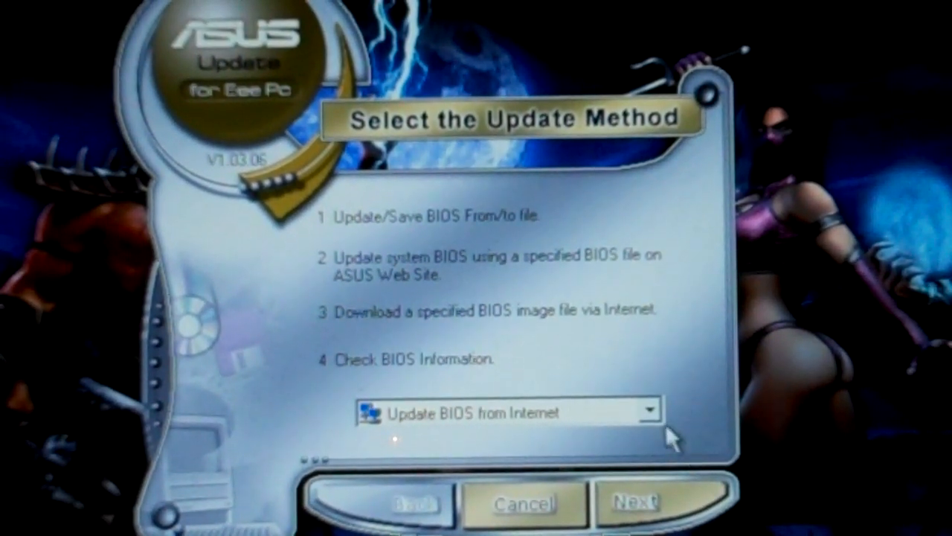
click(651, 412)
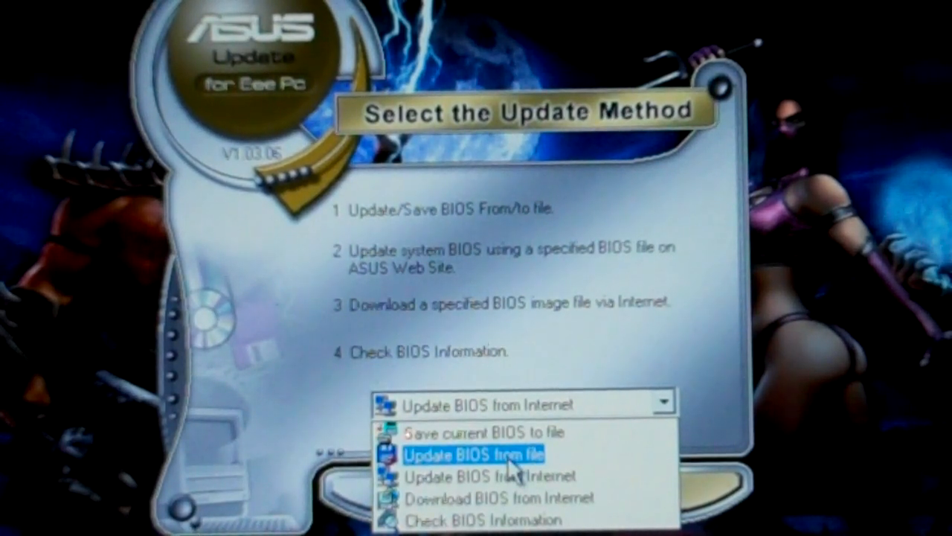
Choose 'Update BIOS from file' as the update method.
click(472, 455)
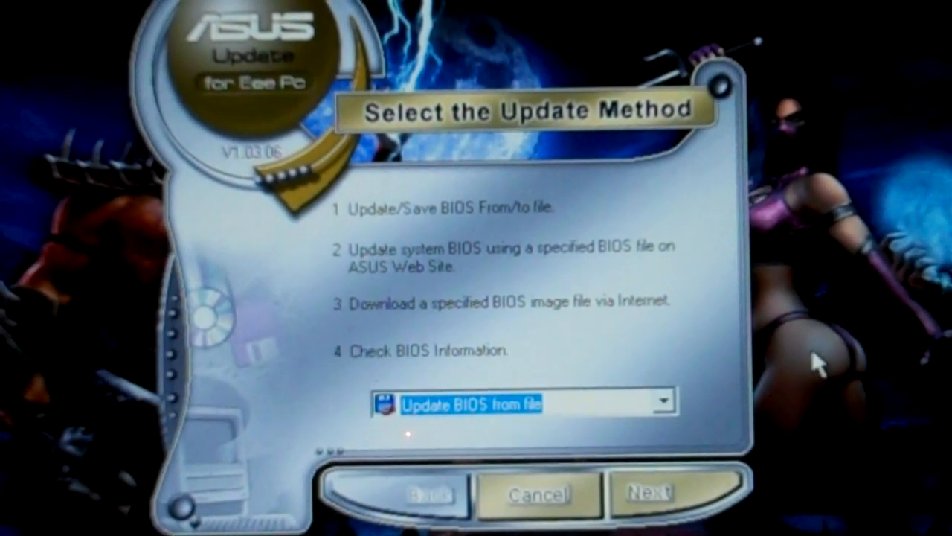
mouse_move(662, 305)
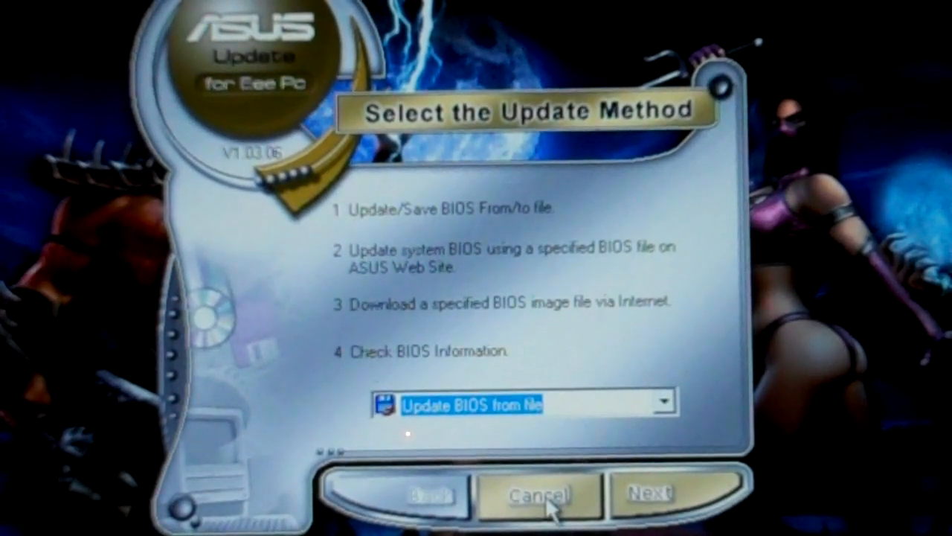
mouse_move(539, 33)
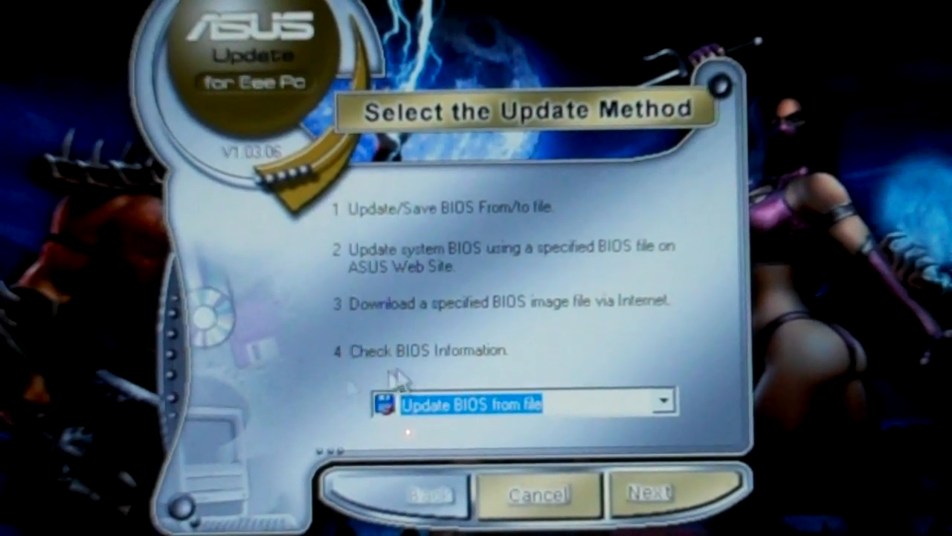
mouse_move(390, 305)
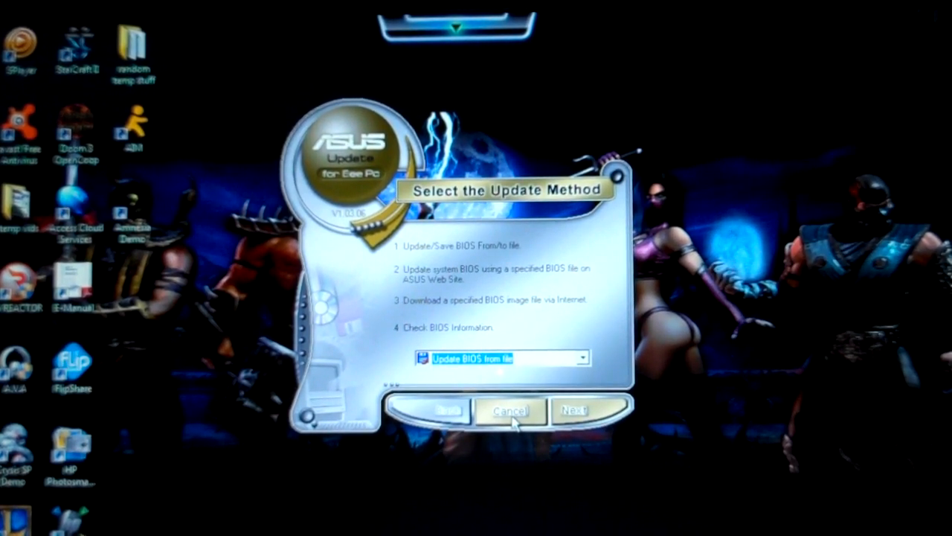
Cancel out of ASUS Update so the NVIDIA Verde 275.33 driver page shows again.
click(509, 410)
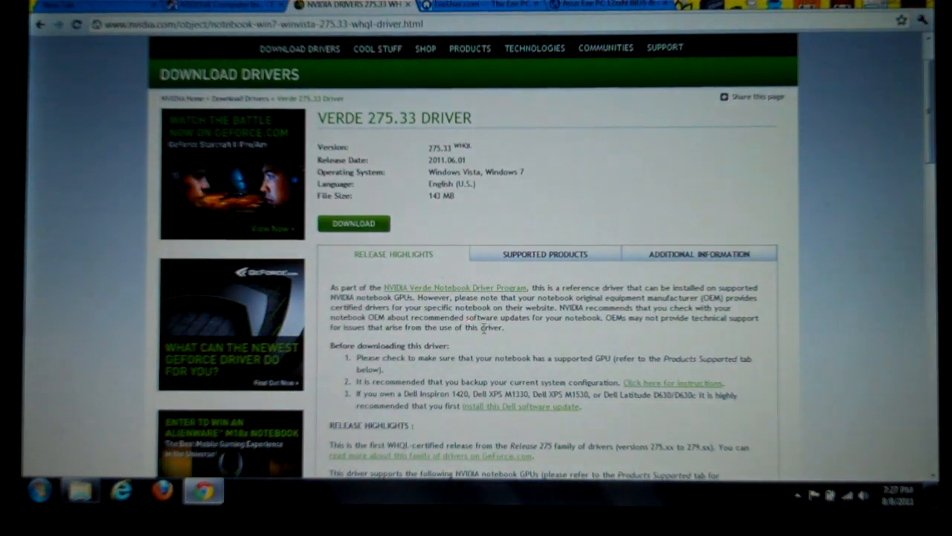
Go to the EeeUser.com forum index and bring up the Eee PC 1201x Specific Discussion board.
scroll(down, 3)
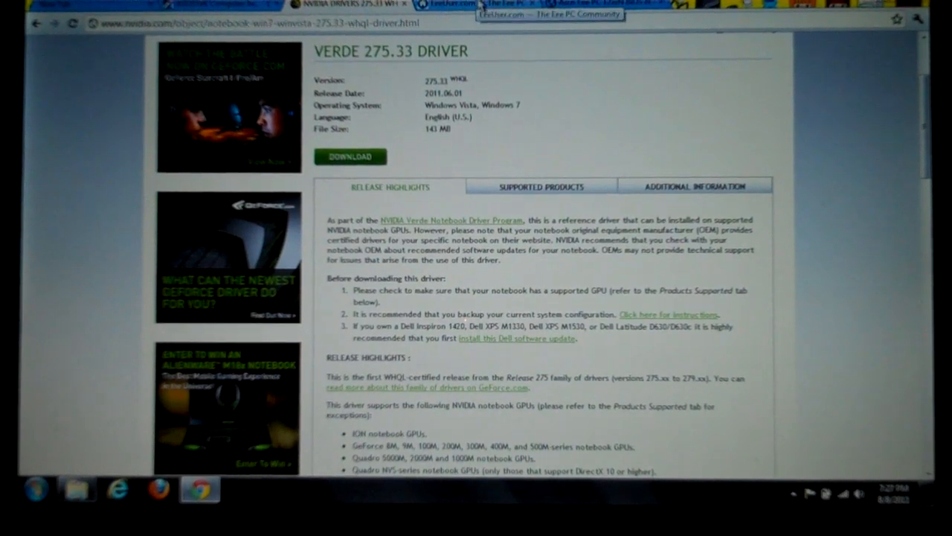
click(462, 4)
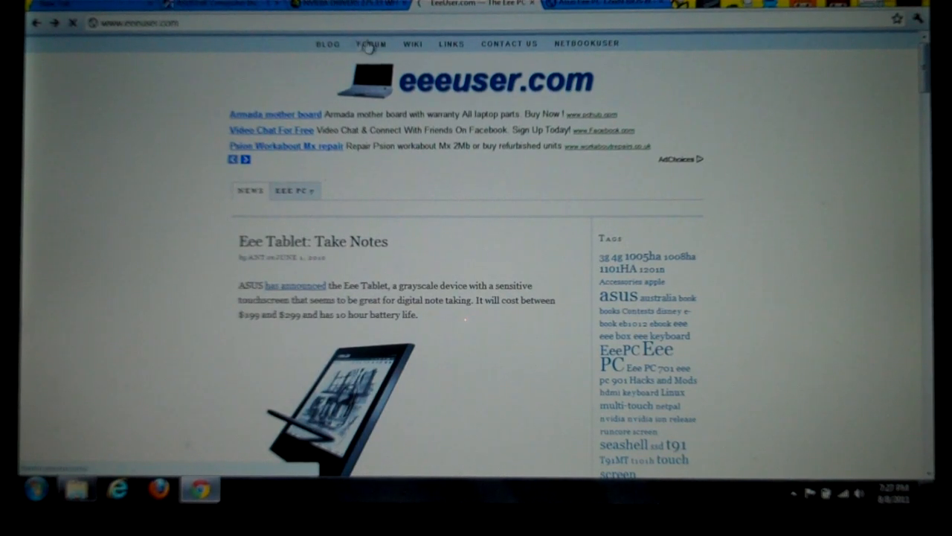
click(371, 44)
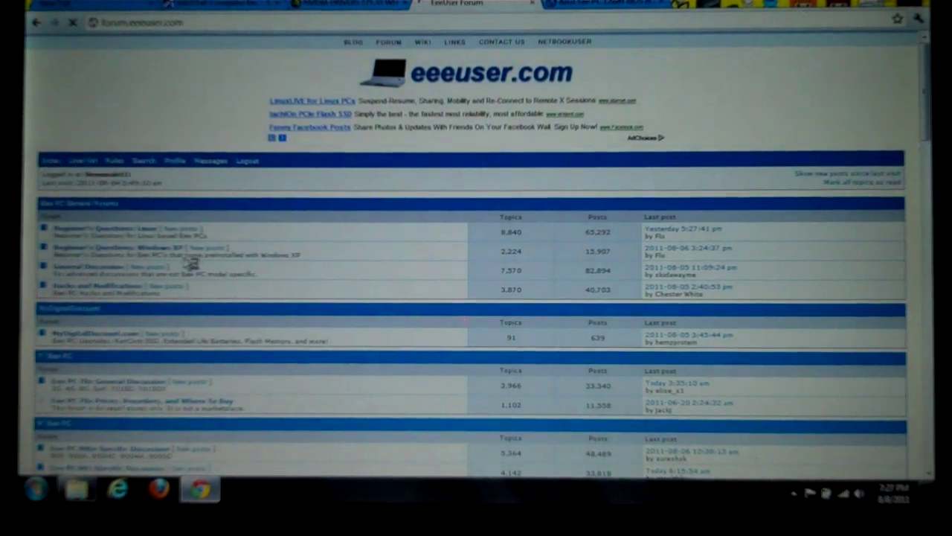
scroll(down, 3)
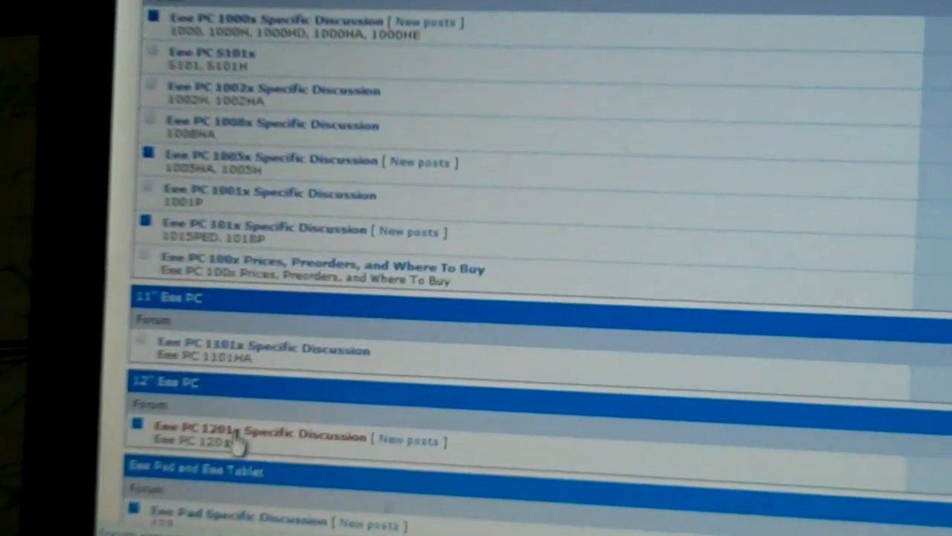
scroll(up, 3)
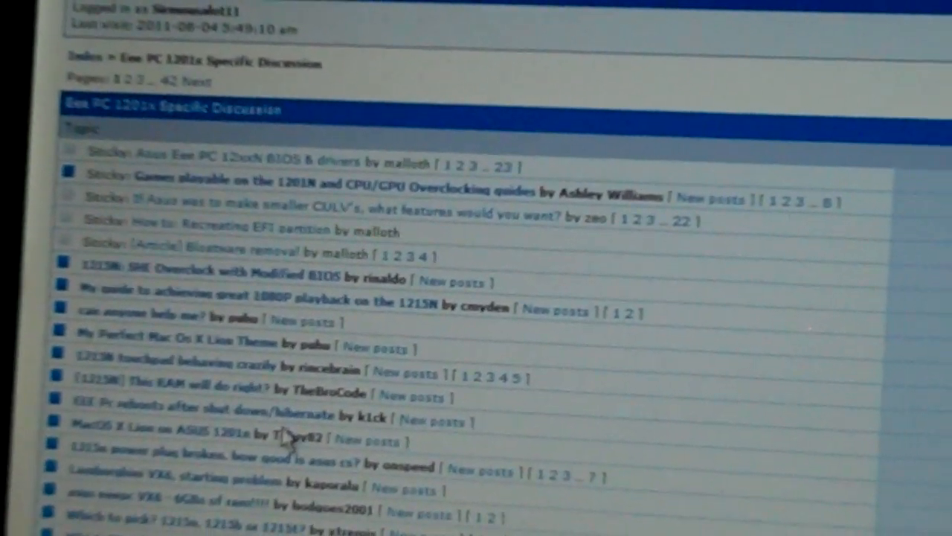
scroll(up, 3)
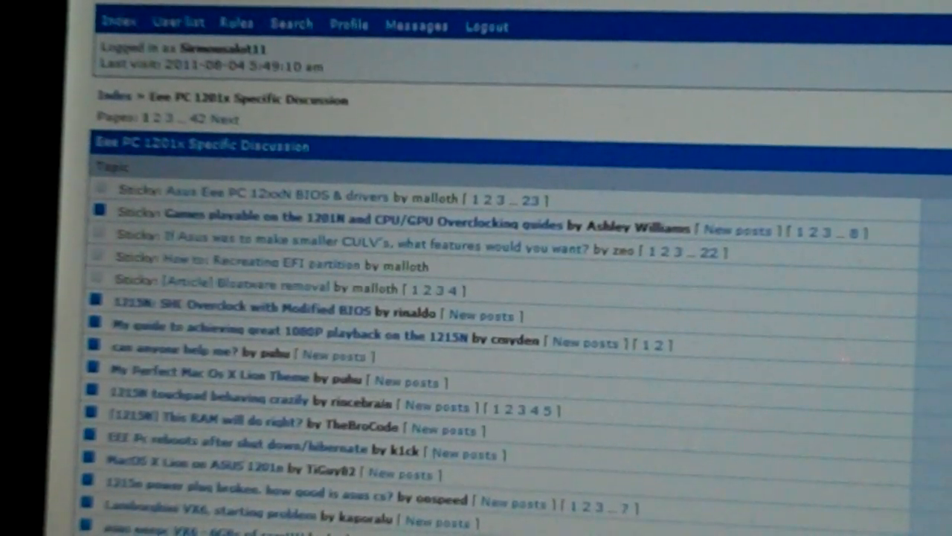
mouse_move(781, 320)
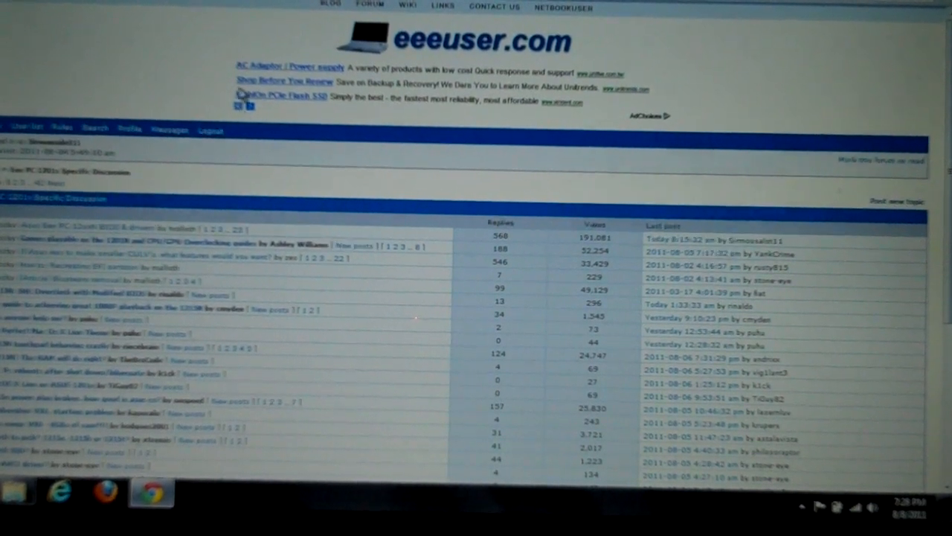
mouse_move(364, 162)
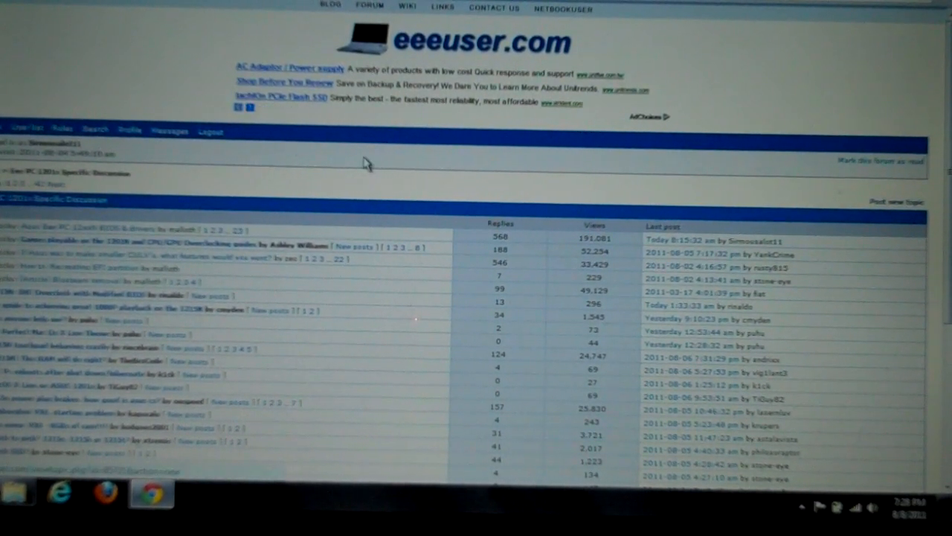
mouse_move(428, 334)
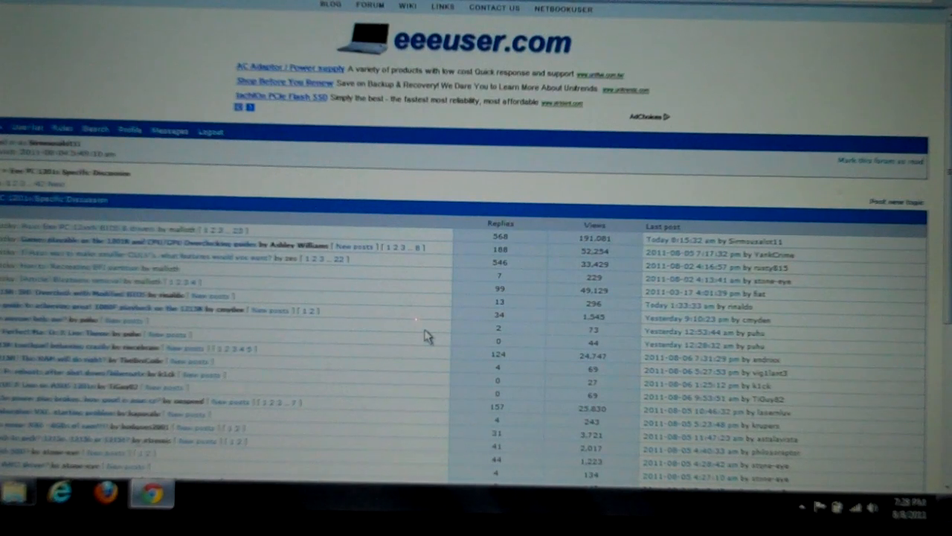